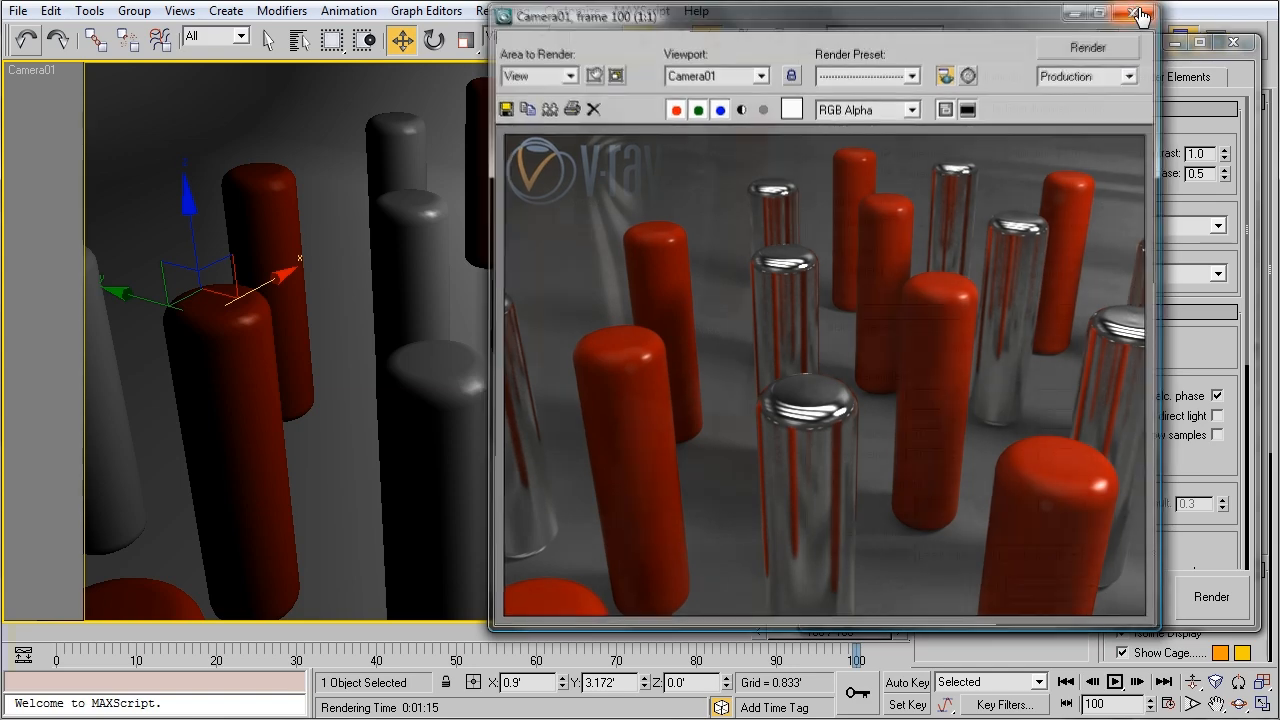
Enable Depth of field On in the V-Ray: Camera rollout of Render Setup.
click(1138, 14)
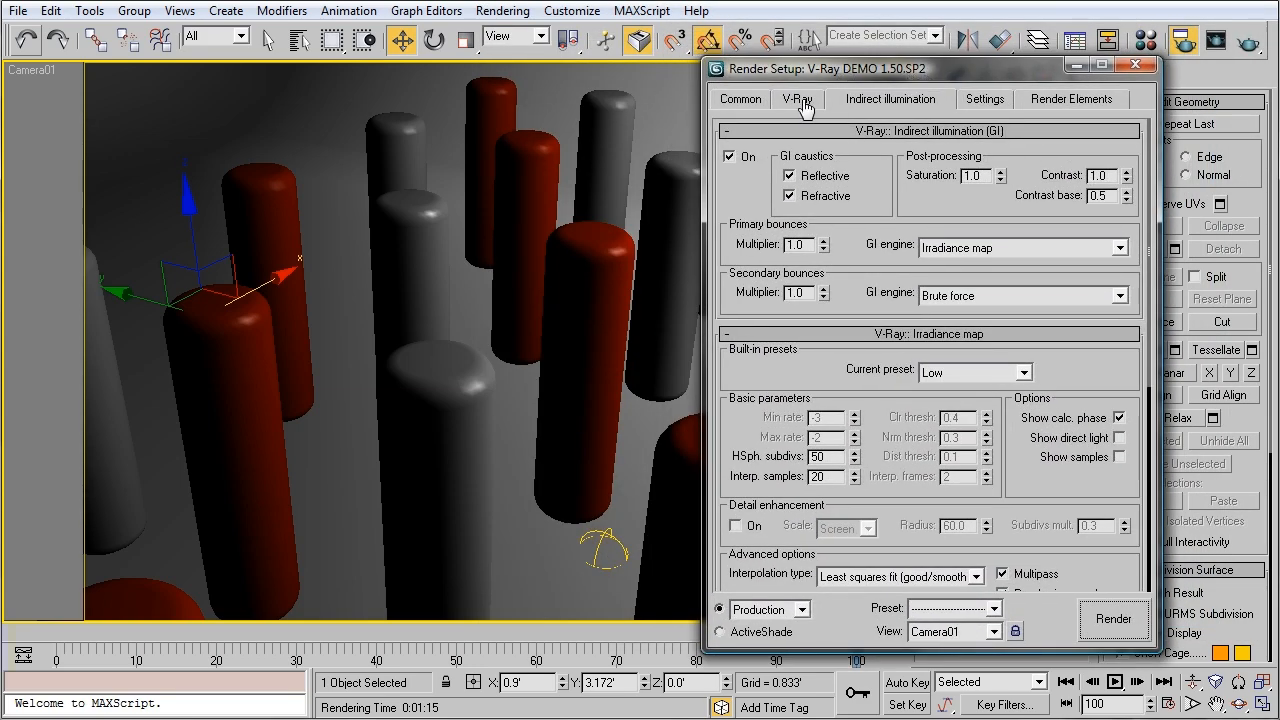
click(796, 98)
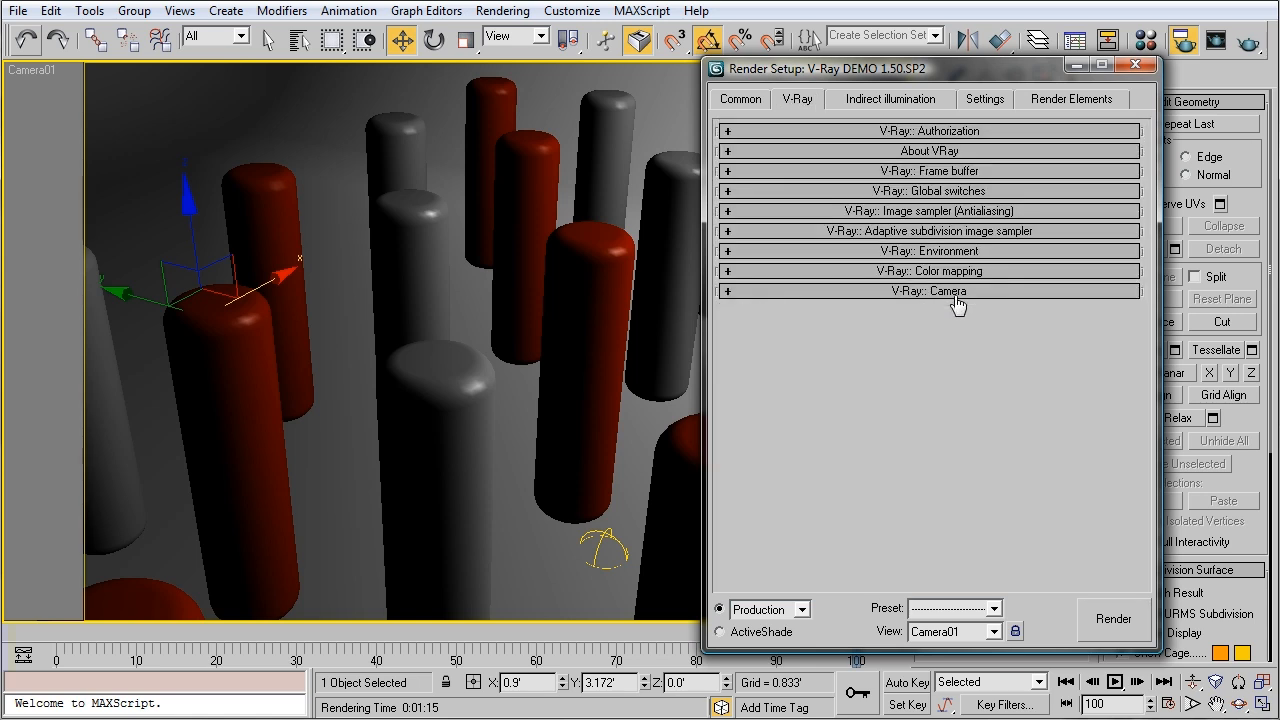
click(944, 292)
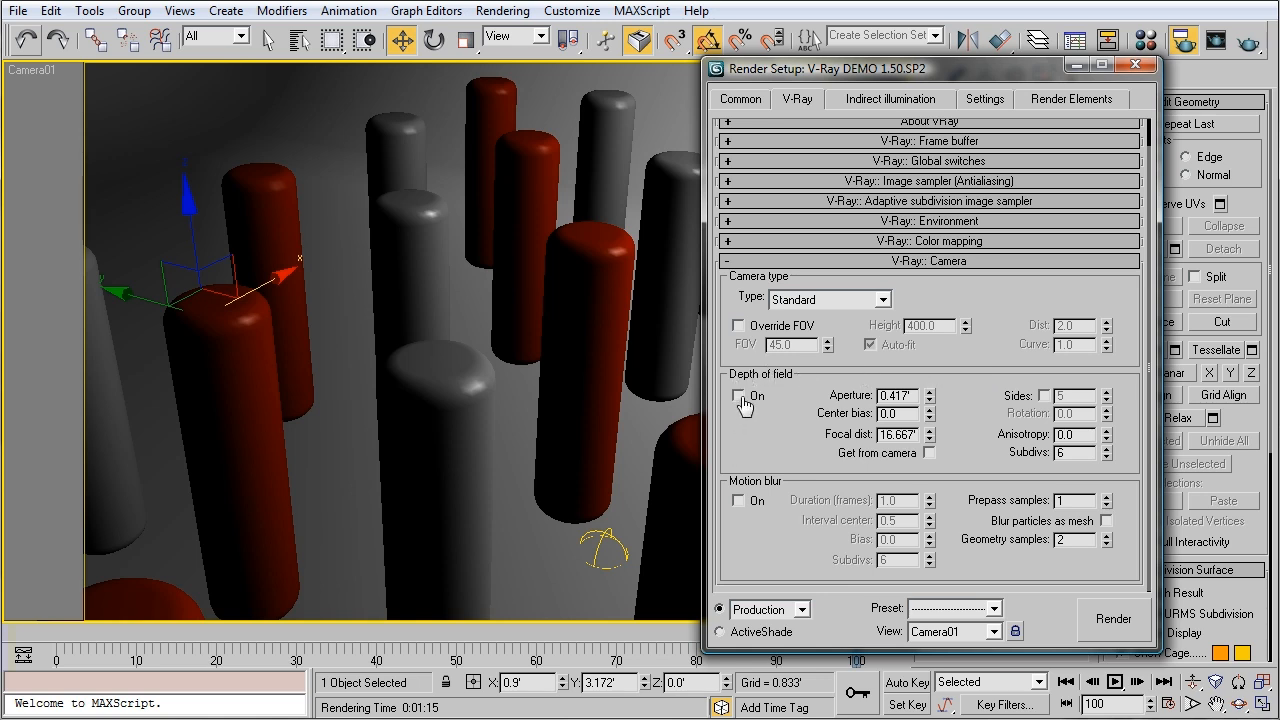
click(738, 396)
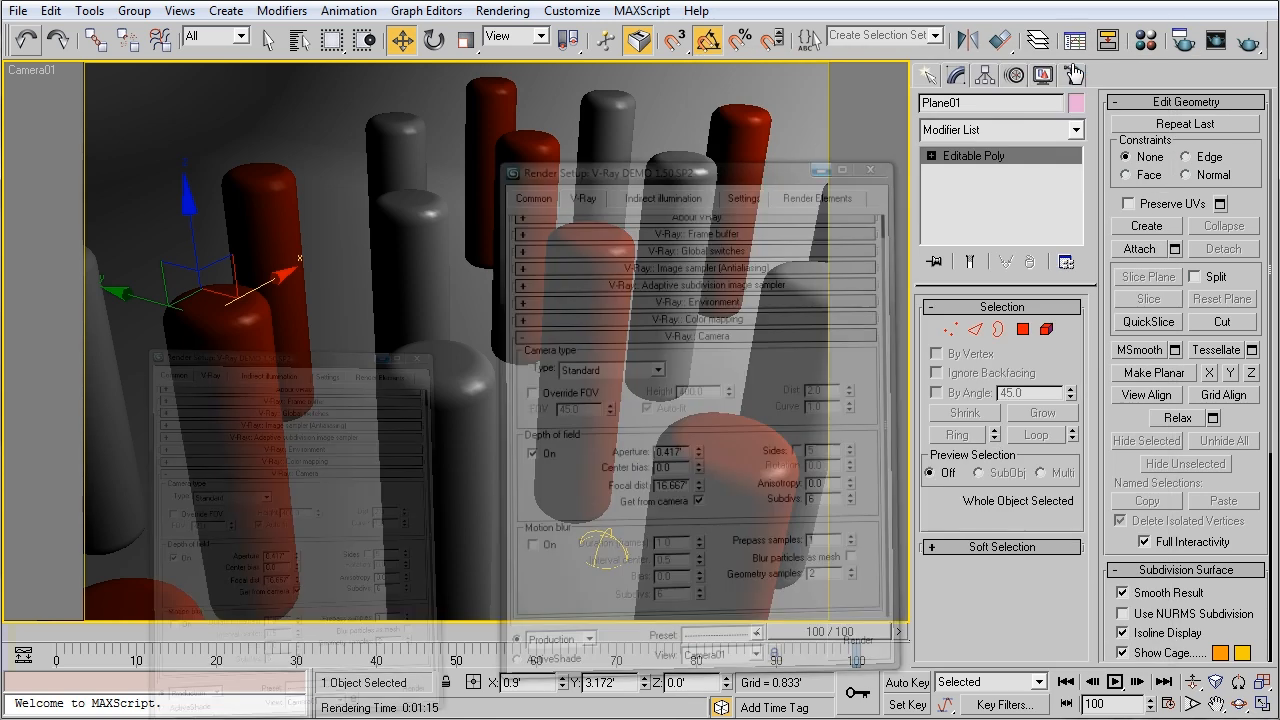
Select Camera01 in the Top viewport and show its Modify parameters.
click(868, 168)
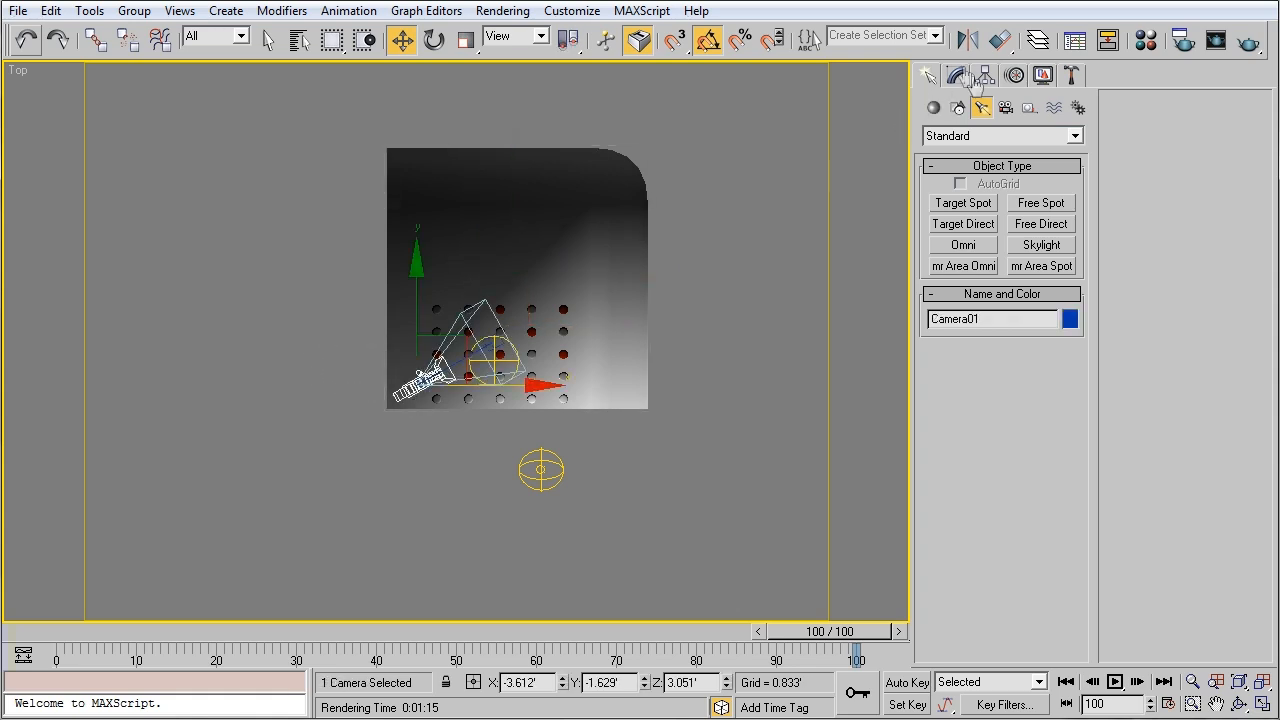
click(956, 76)
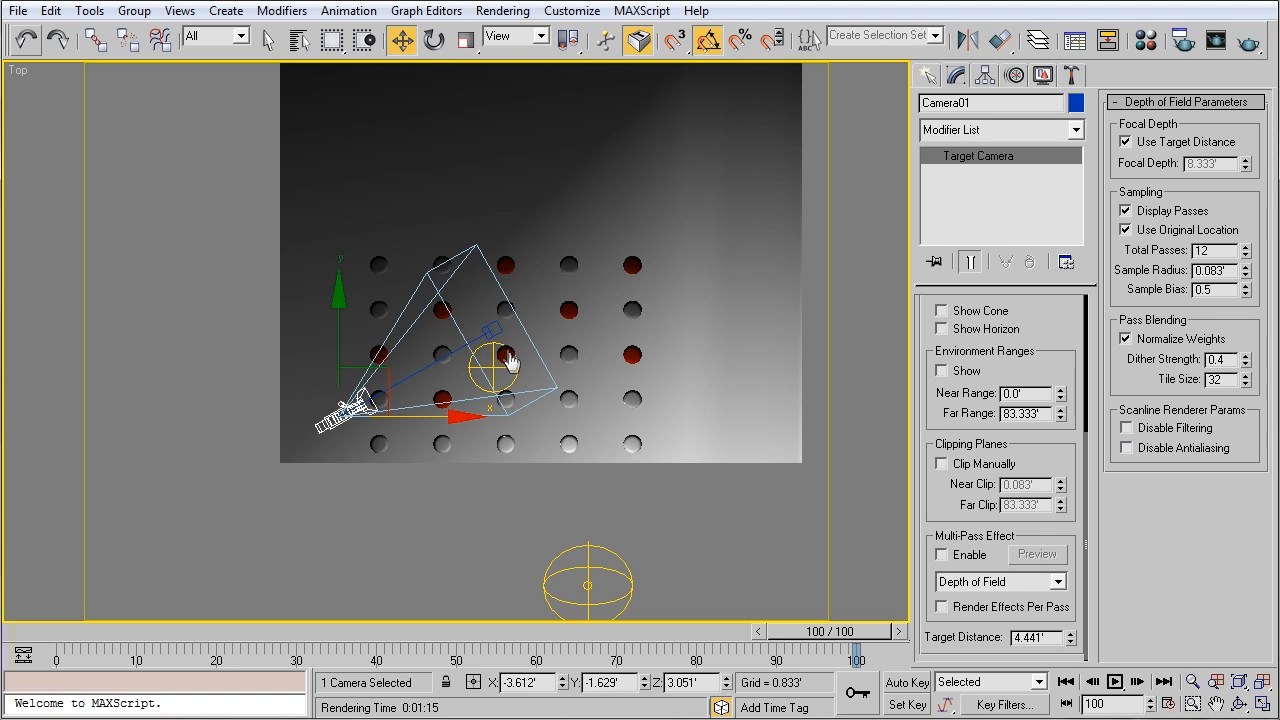
mouse_move(572, 440)
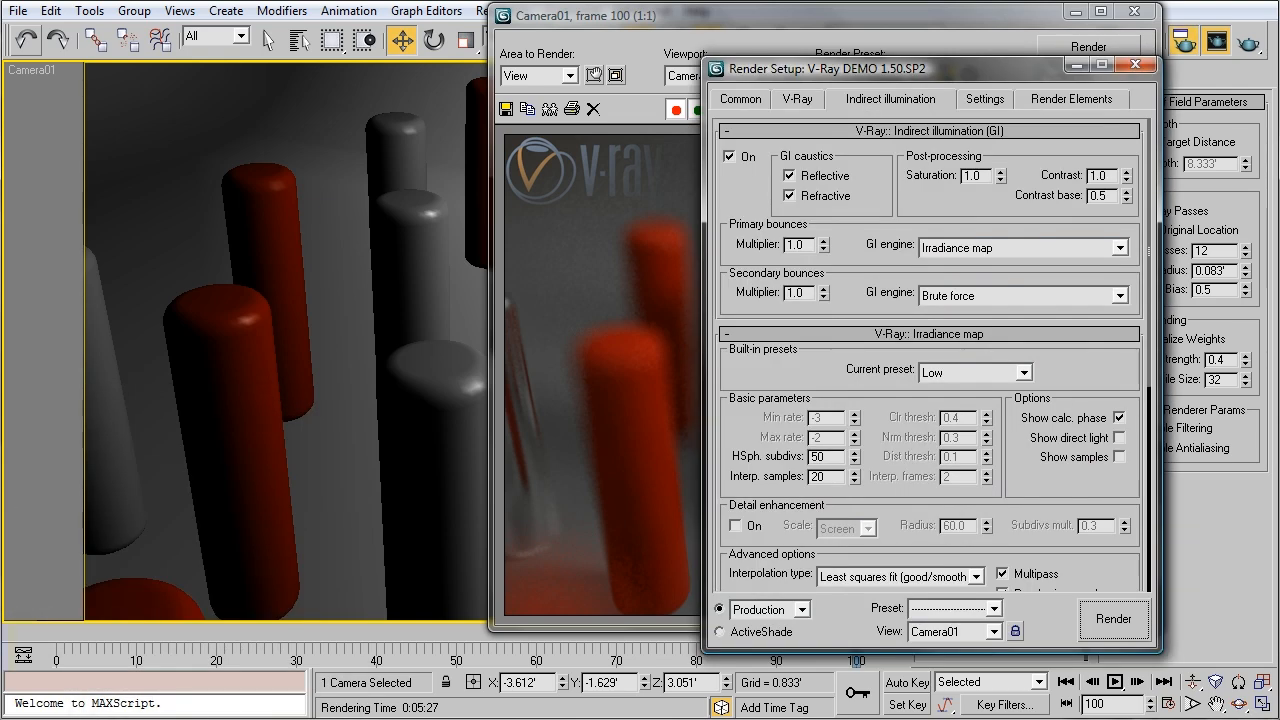
Check Get from camera for depth of field and select the Aperture value for editing.
click(796, 98)
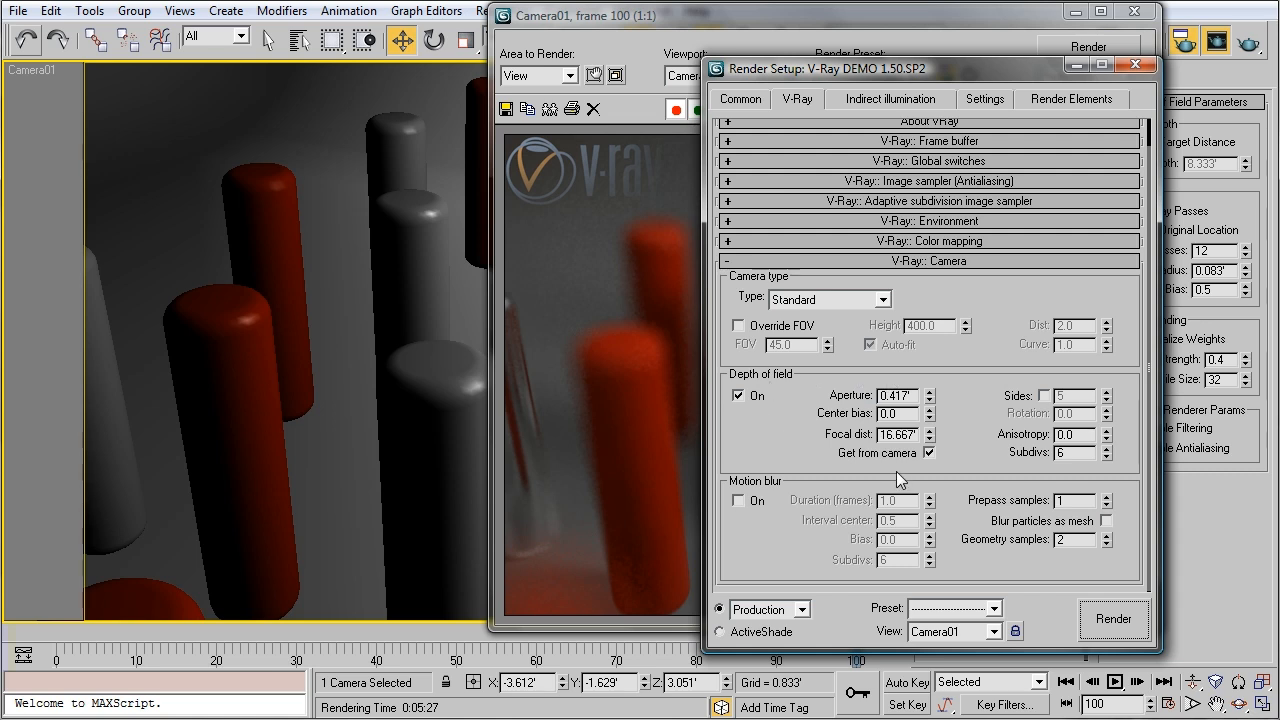
triple_click(888, 396)
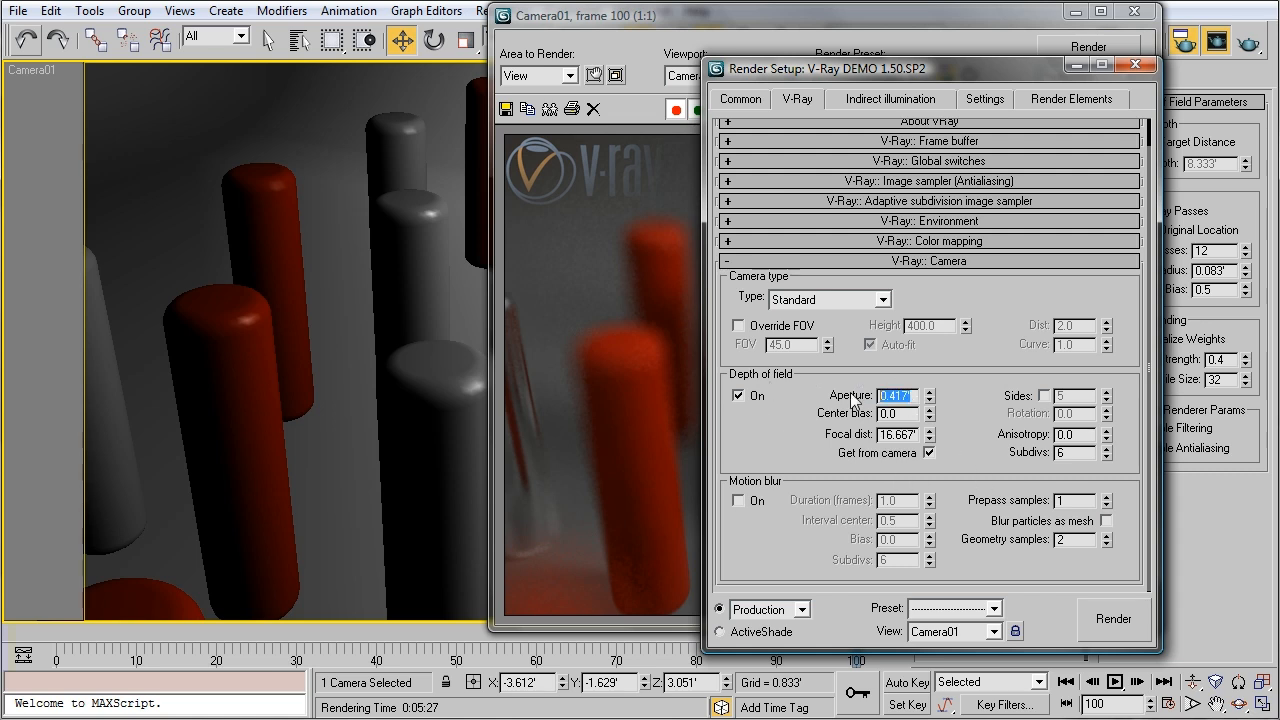